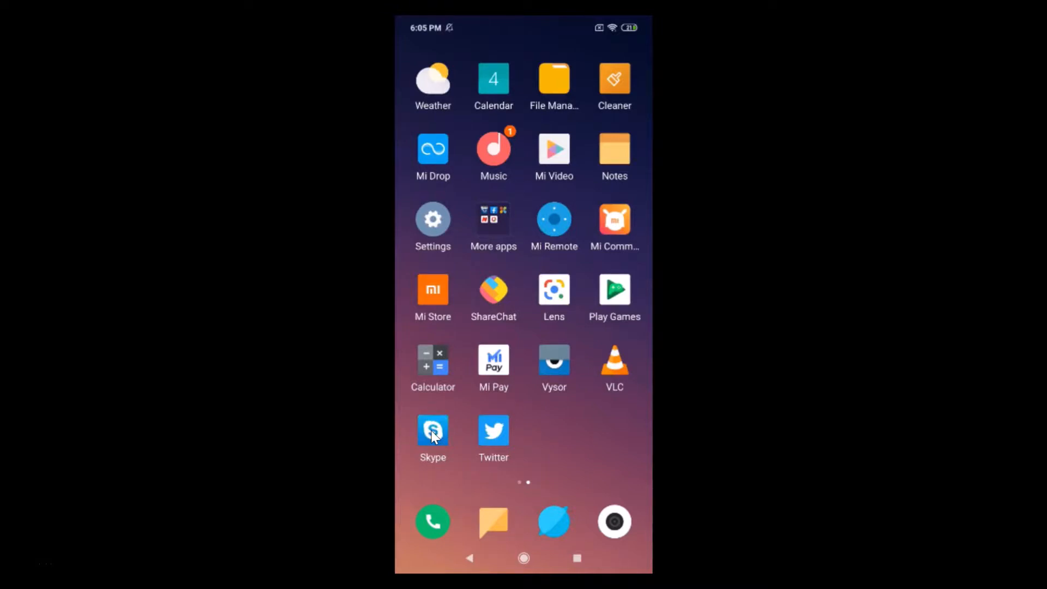
# Step: Launch Skype from the home screen to show the chats list
pyautogui.click(432, 430)
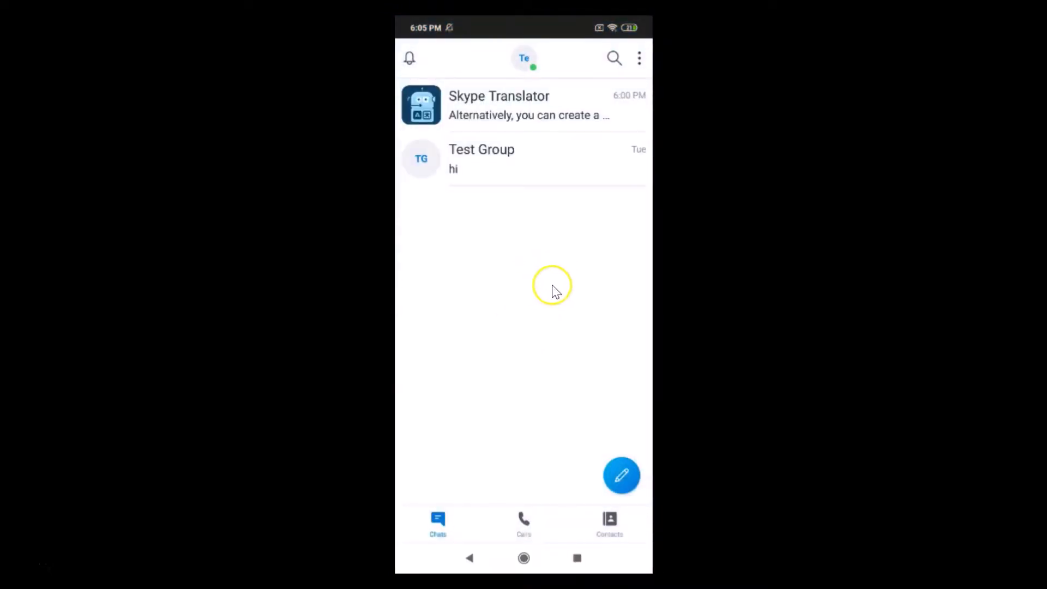
pyautogui.moveTo(524, 307)
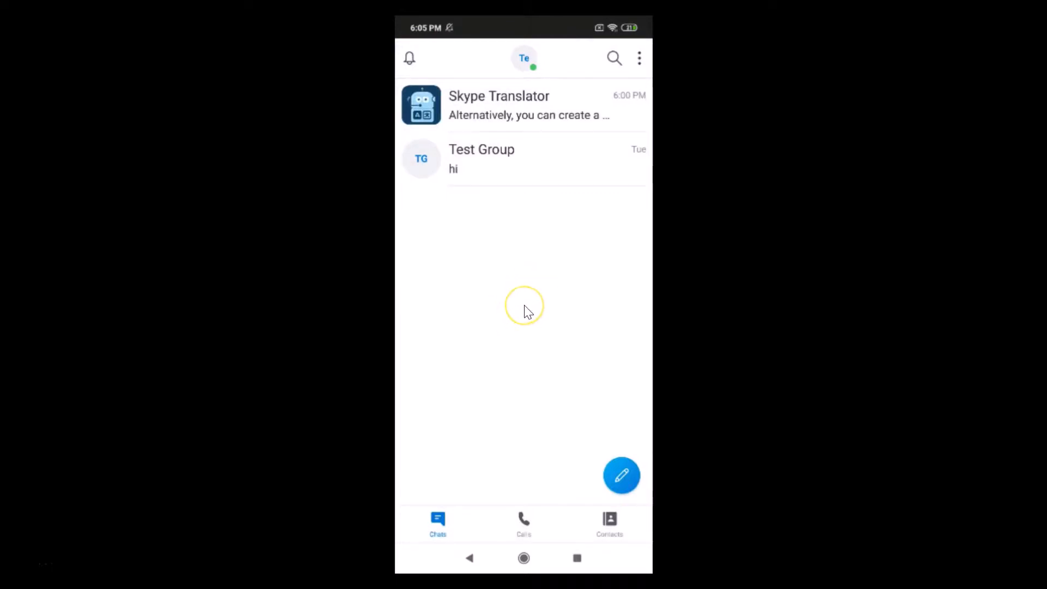
pyautogui.moveTo(527, 311)
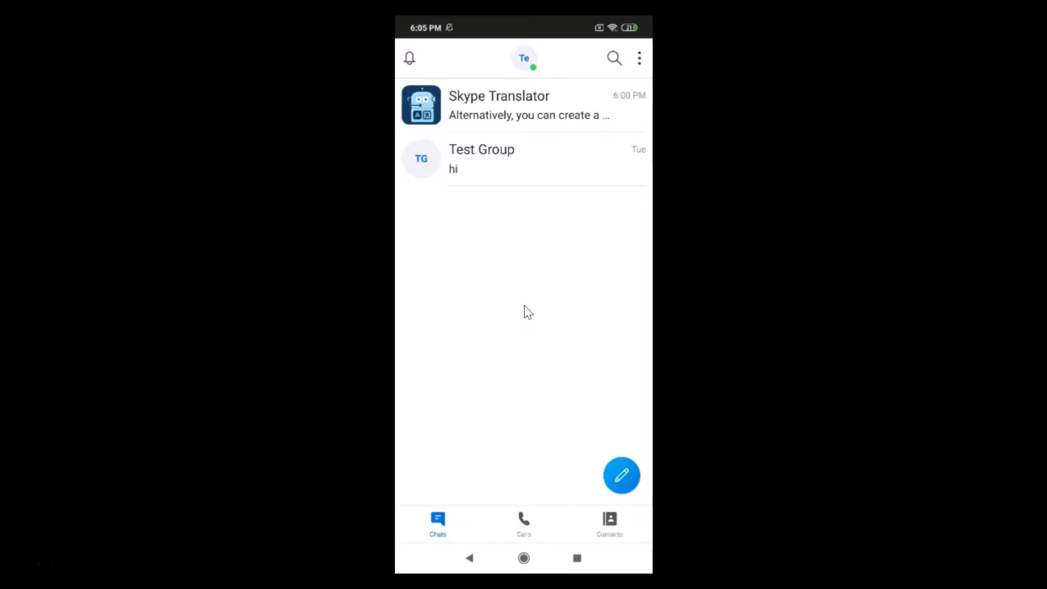
pyautogui.click(438, 521)
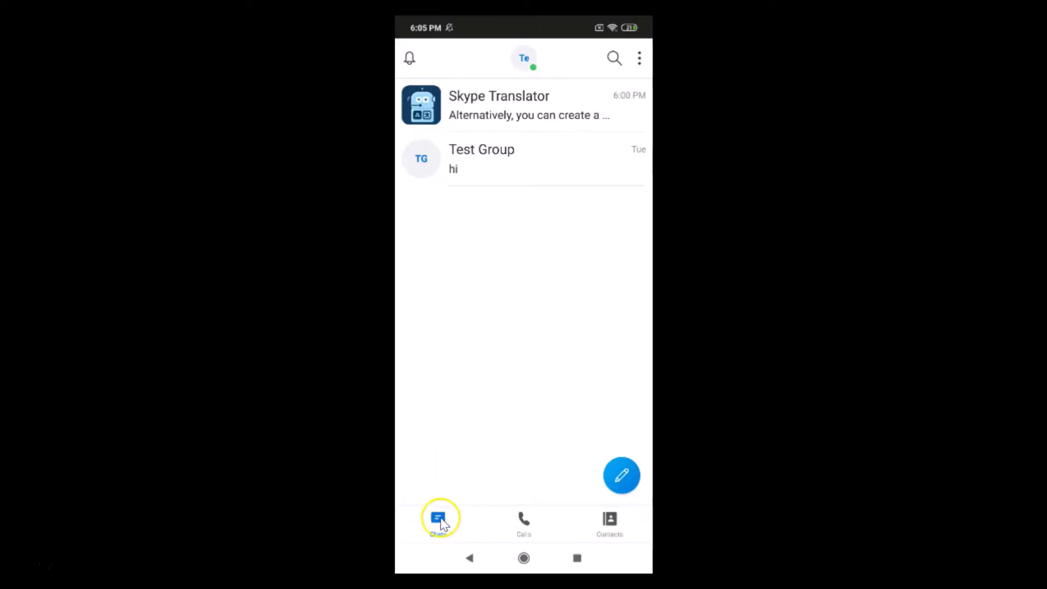
pyautogui.moveTo(608, 511)
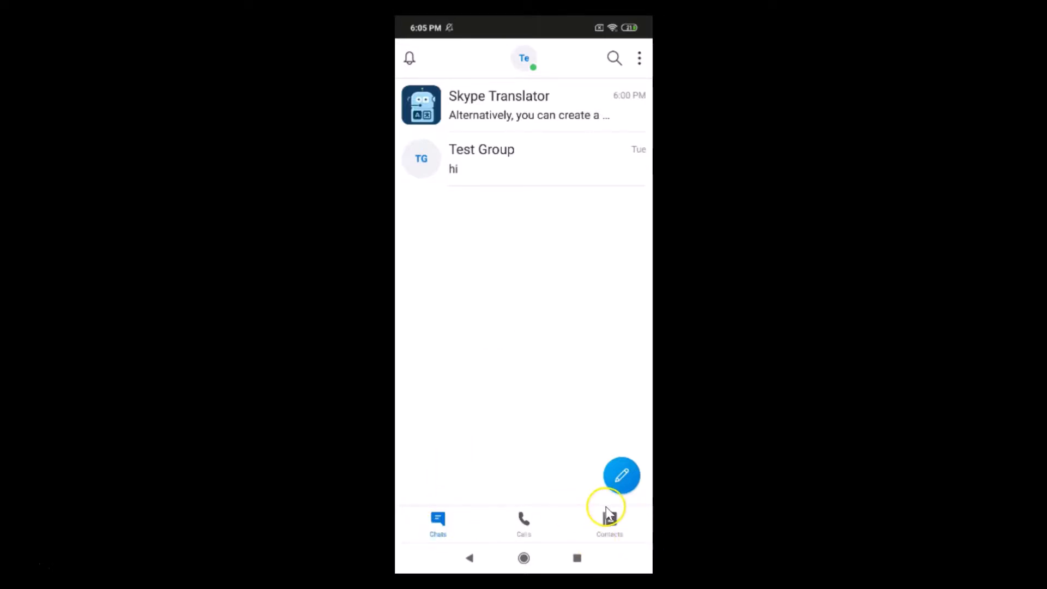
pyautogui.click(609, 524)
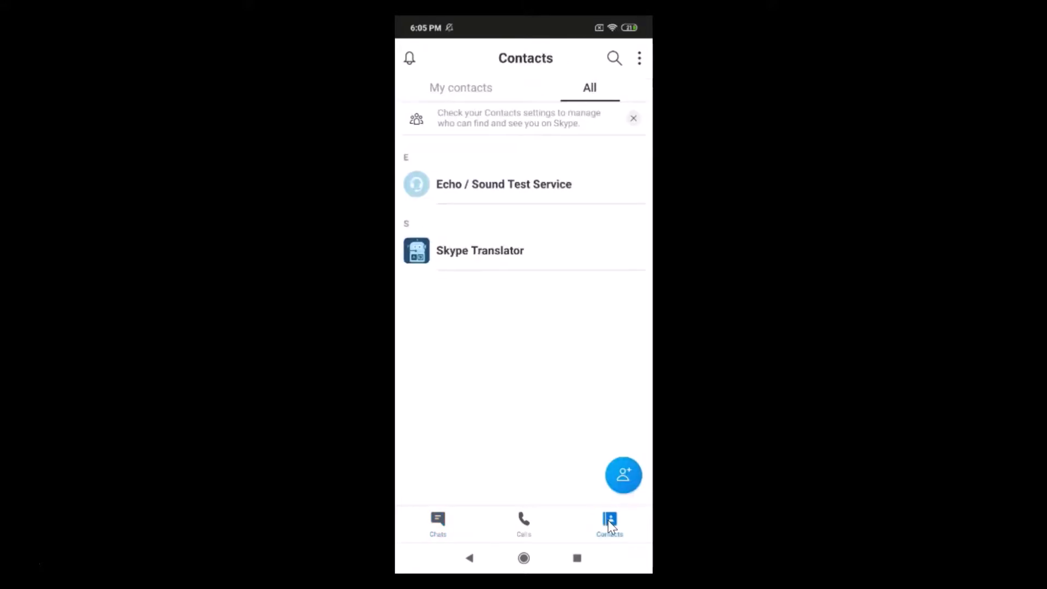
pyautogui.click(523, 524)
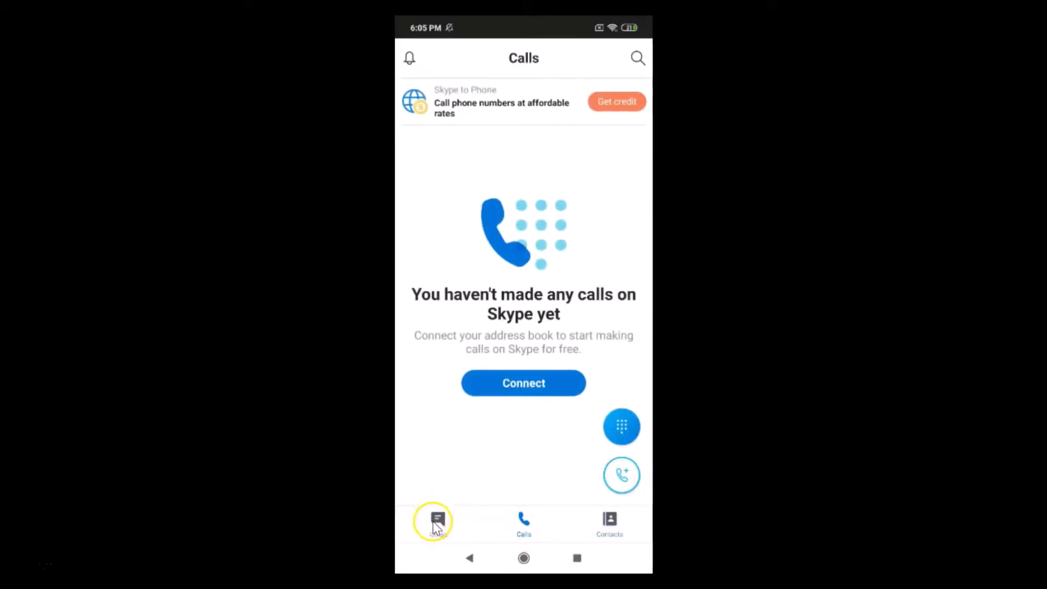
pyautogui.click(438, 523)
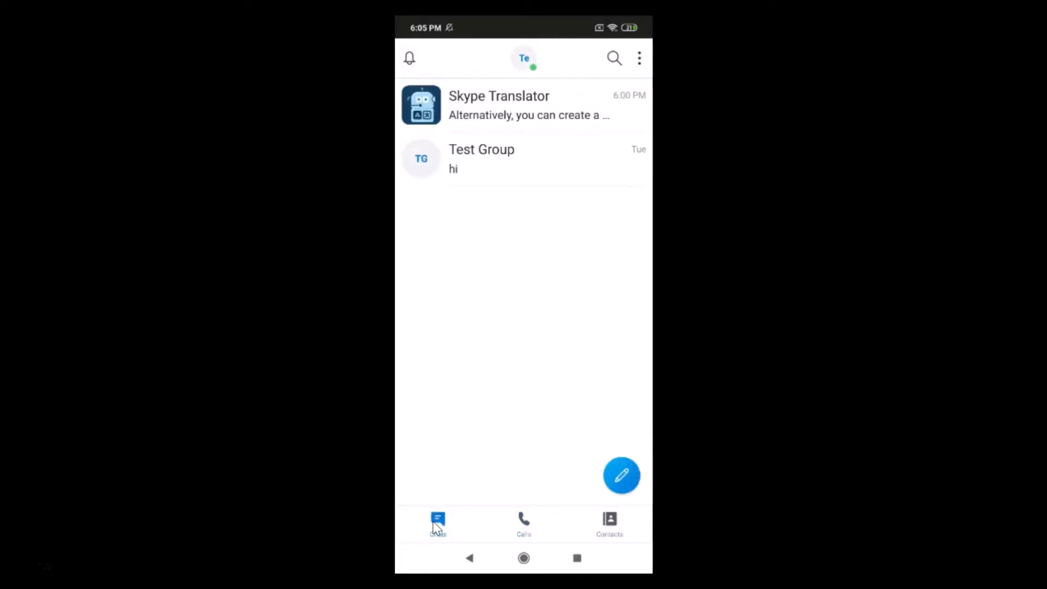
pyautogui.moveTo(639, 59)
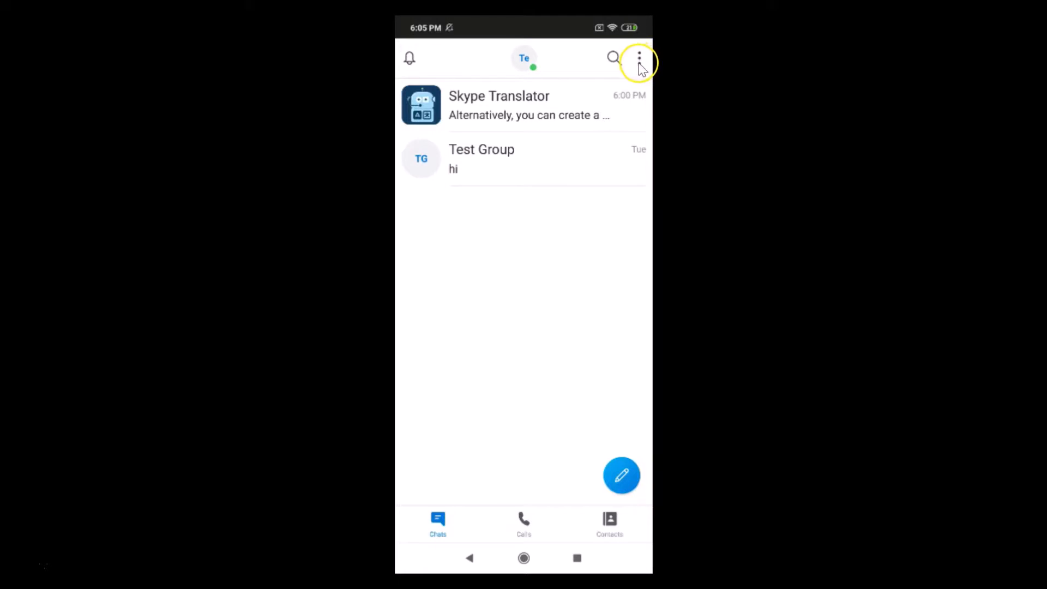
# Step: Enable compact layout from the chats list's three-dot menu
pyautogui.click(639, 58)
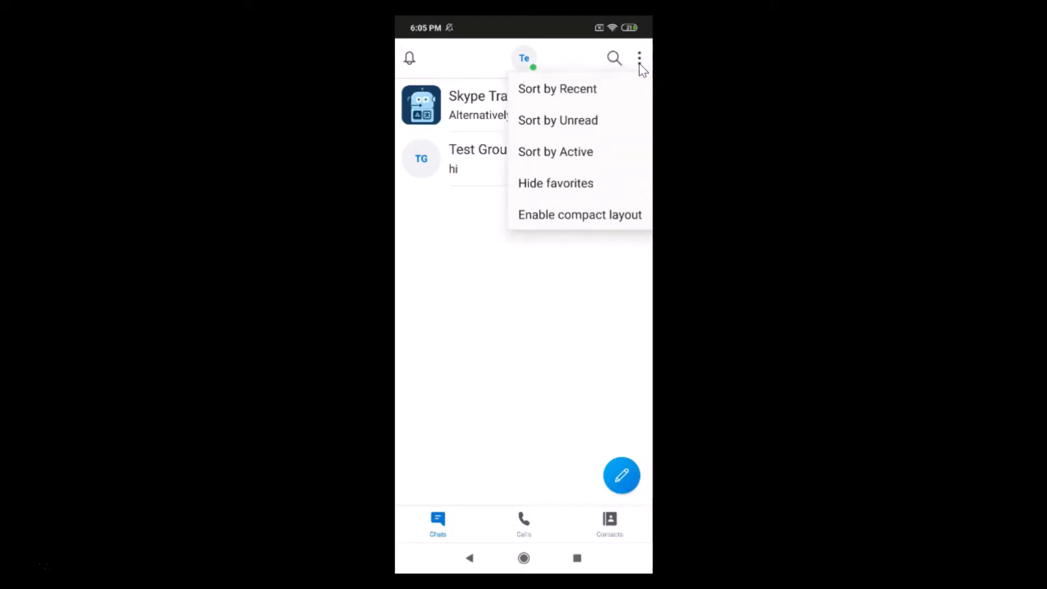
pyautogui.moveTo(559, 217)
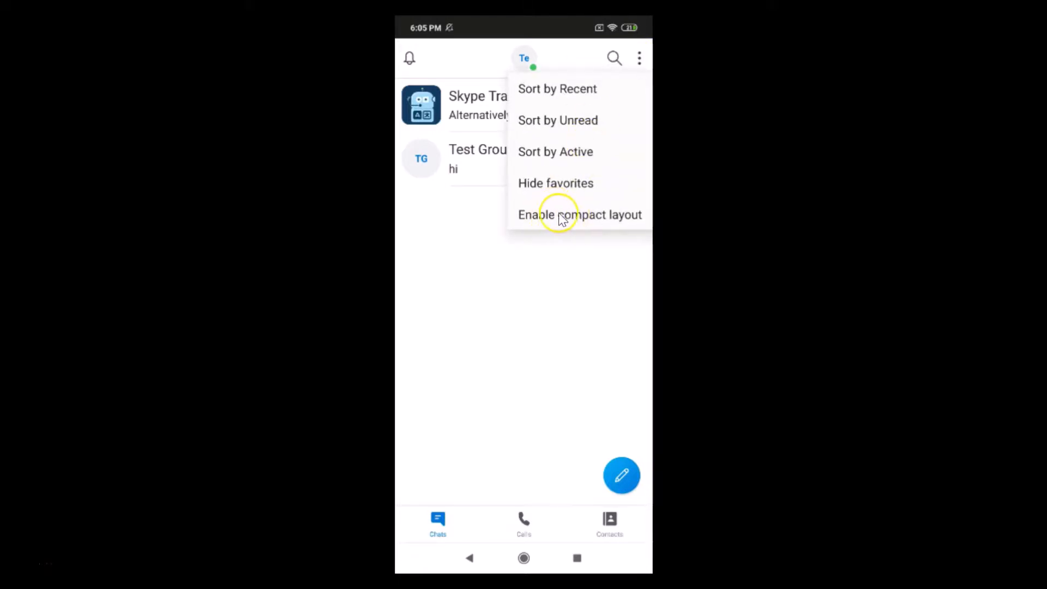
pyautogui.moveTo(581, 219)
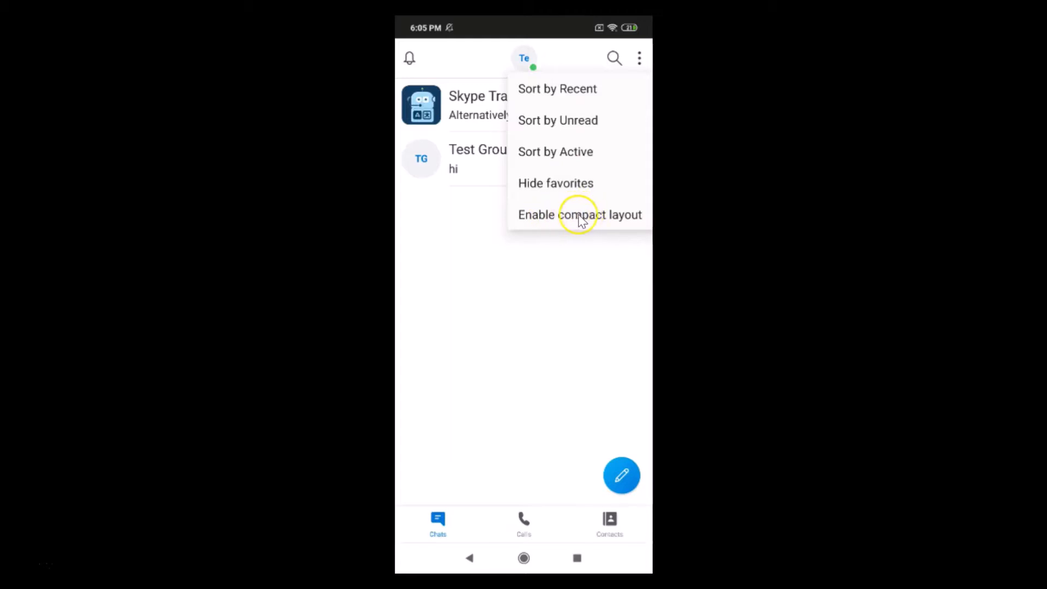
pyautogui.click(579, 214)
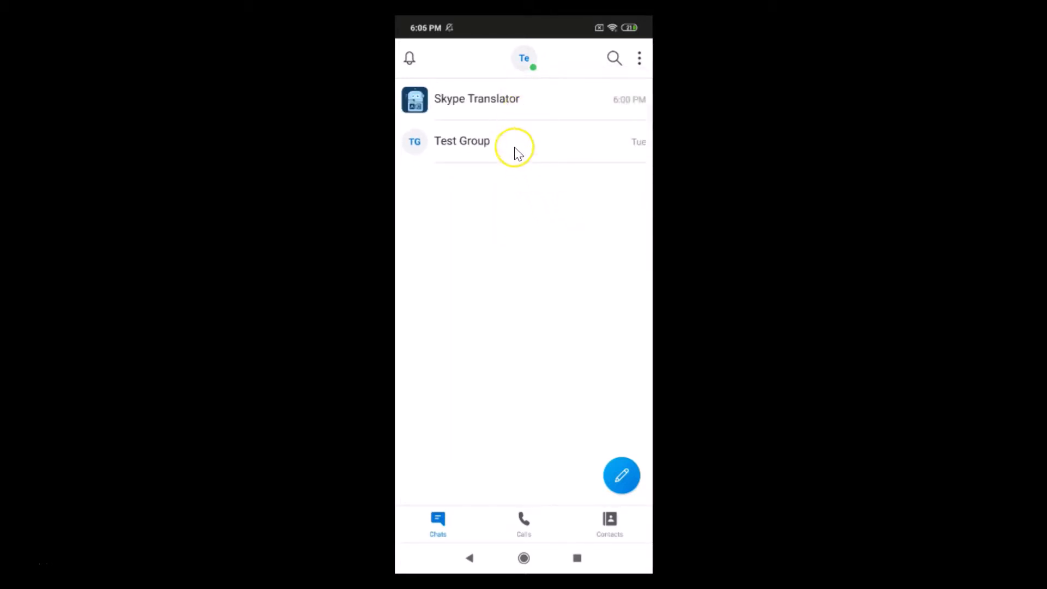
pyautogui.moveTo(541, 210)
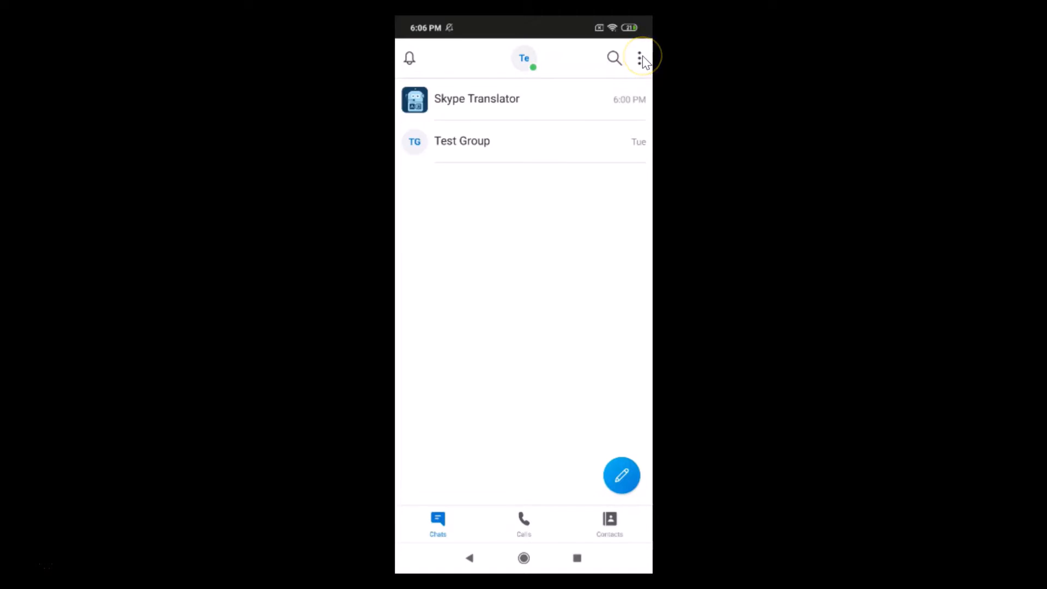
# Step: Disable compact layout from the chats list's three-dot menu
pyautogui.click(639, 58)
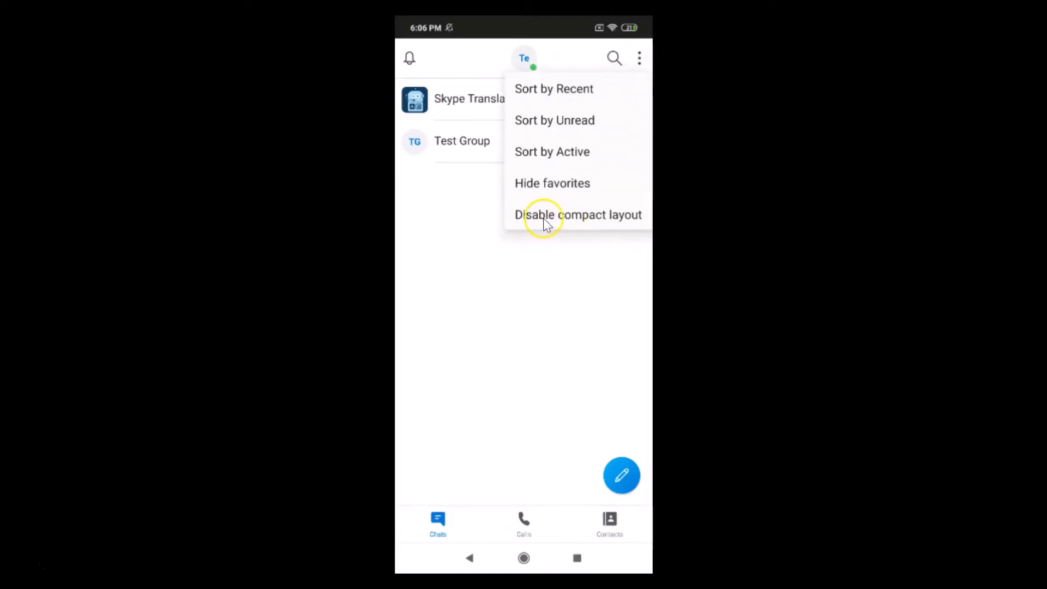
pyautogui.moveTo(578, 223)
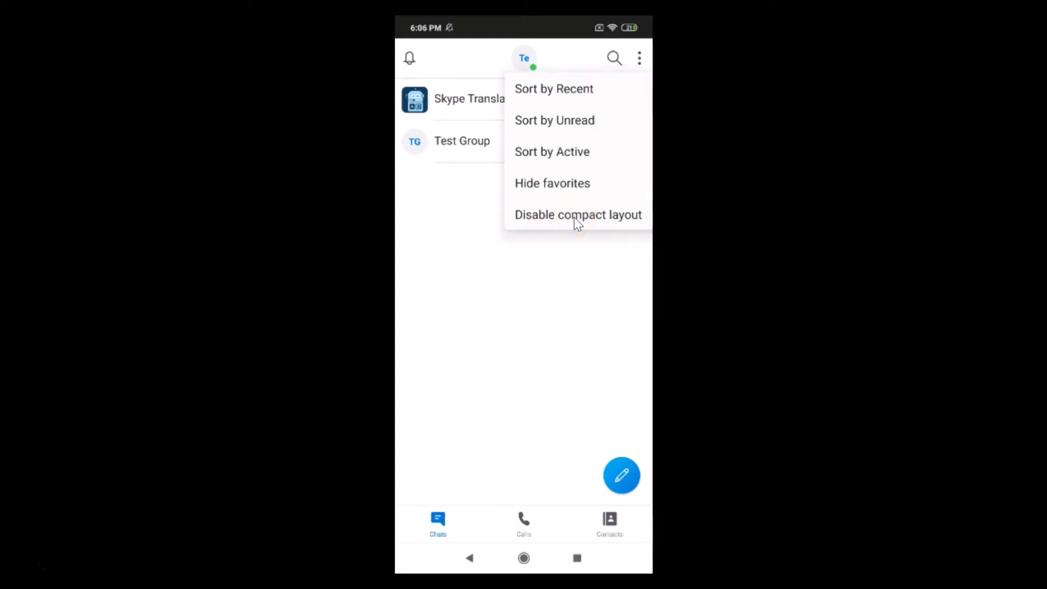
pyautogui.click(577, 214)
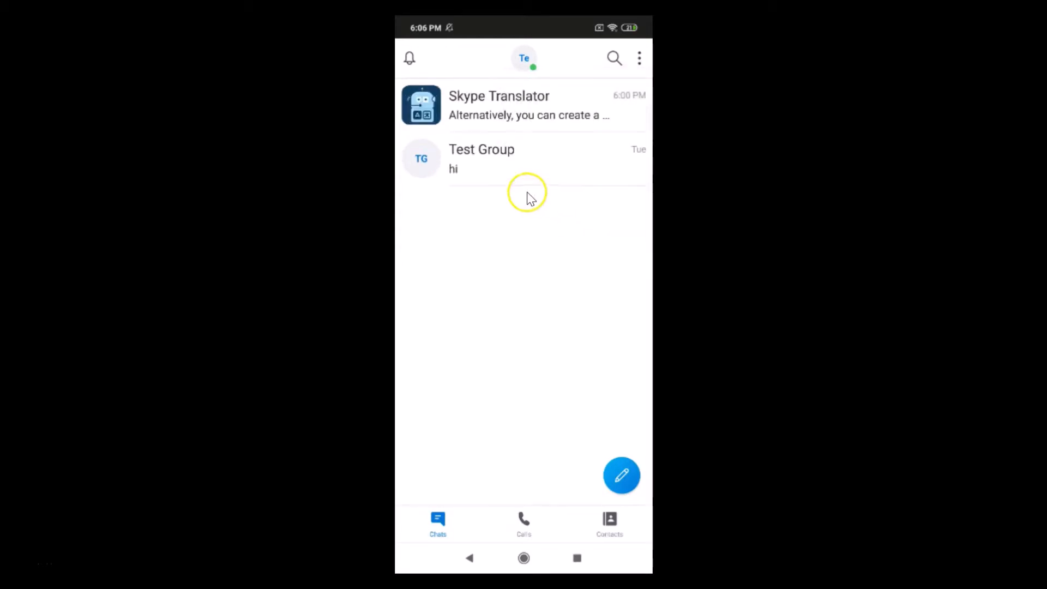
pyautogui.moveTo(544, 224)
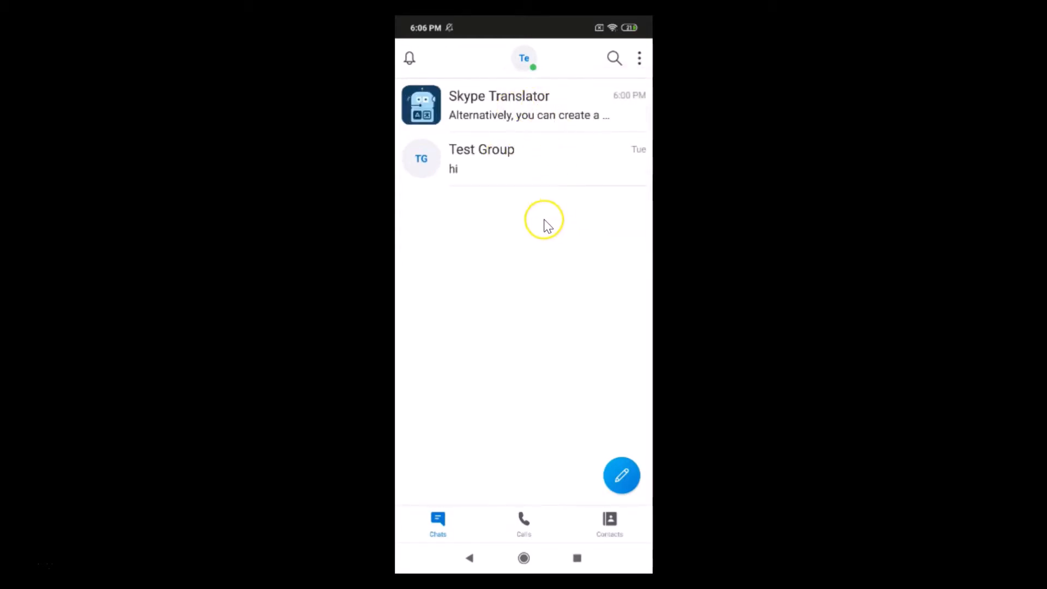
pyautogui.moveTo(637, 58)
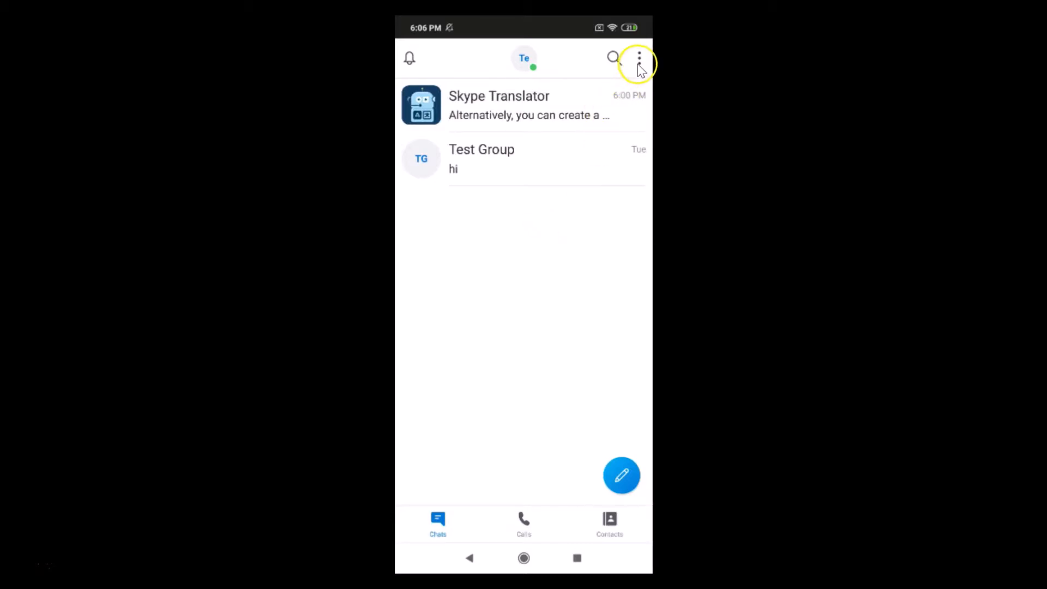
# Step: Re-enable compact layout from the chats list's three-dot menu
pyautogui.click(639, 58)
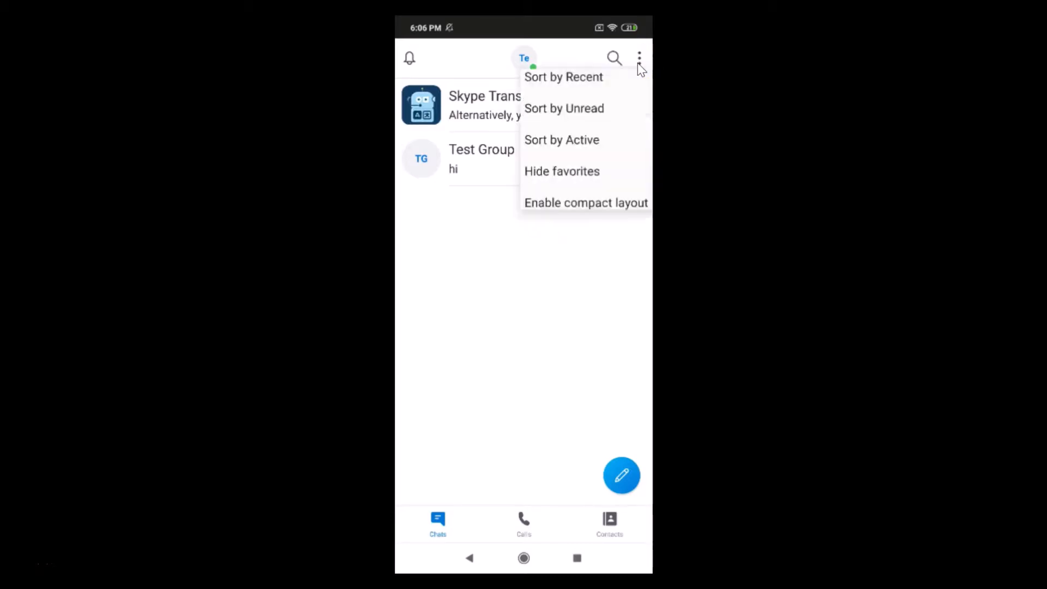
pyautogui.moveTo(566, 215)
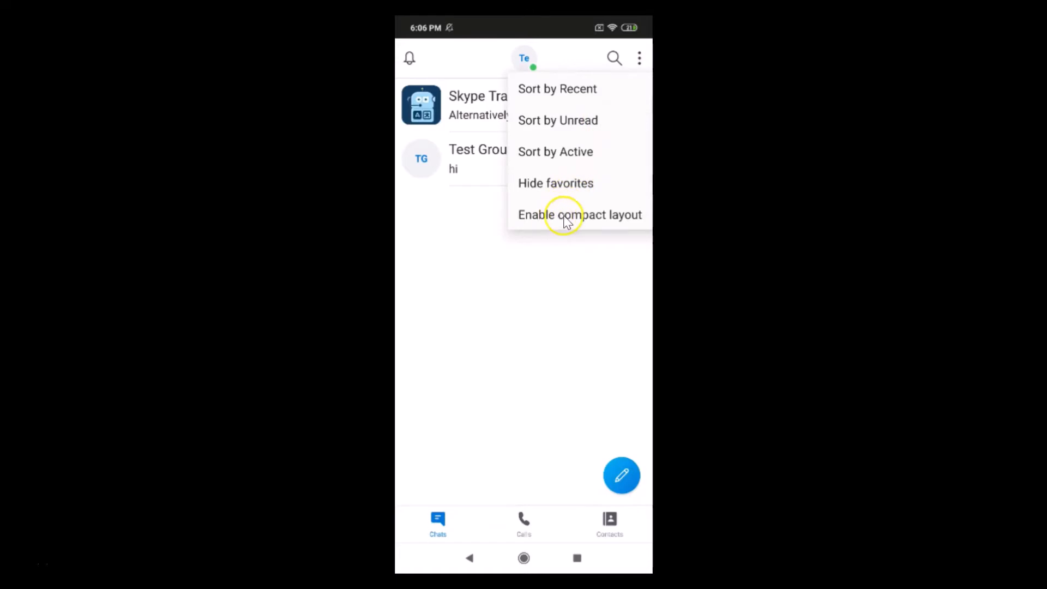
pyautogui.click(579, 214)
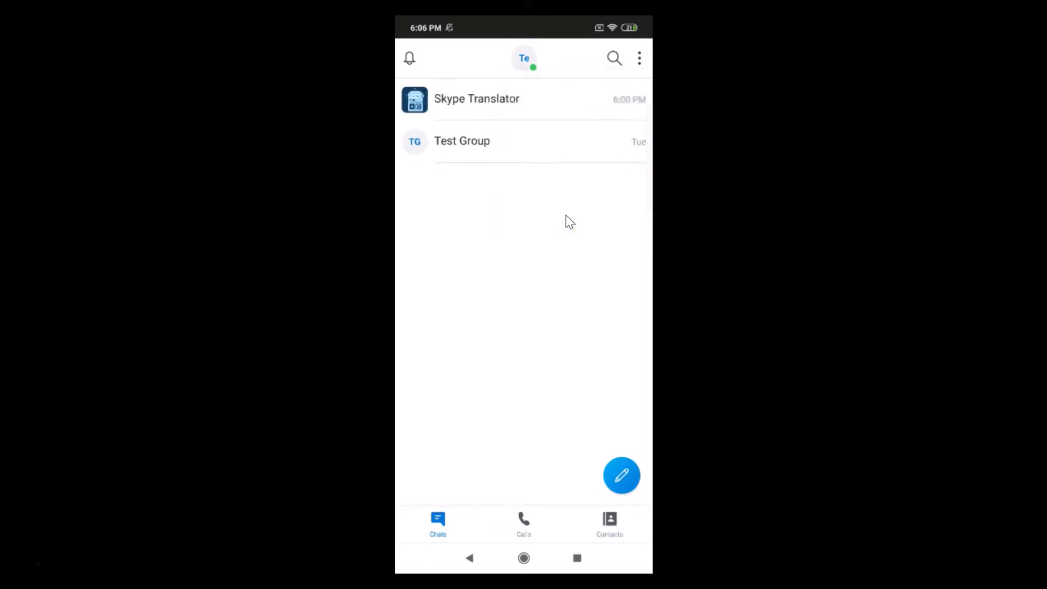
pyautogui.moveTo(622, 211)
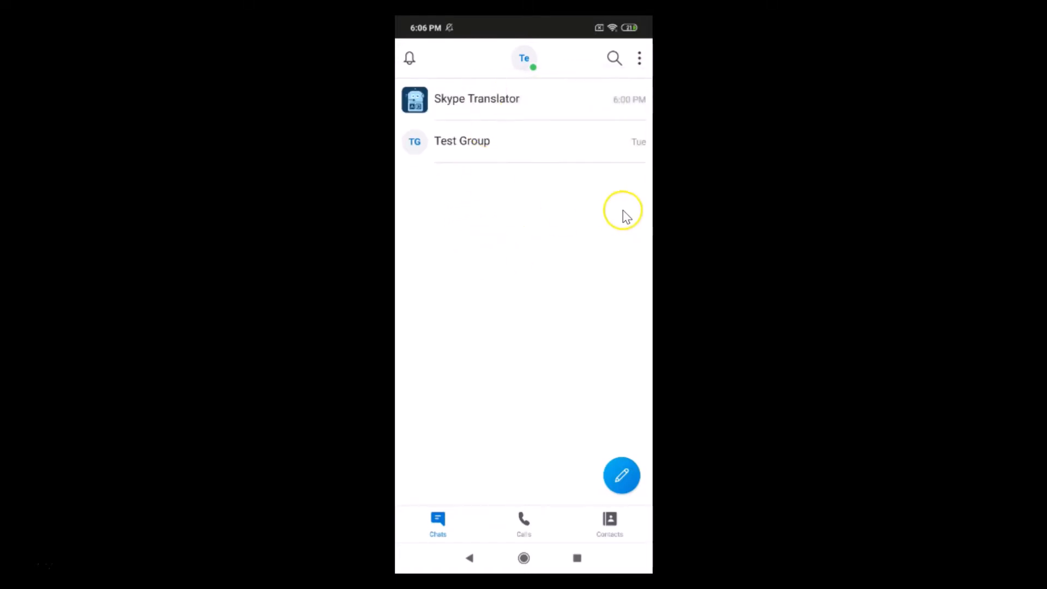
pyautogui.moveTo(558, 250)
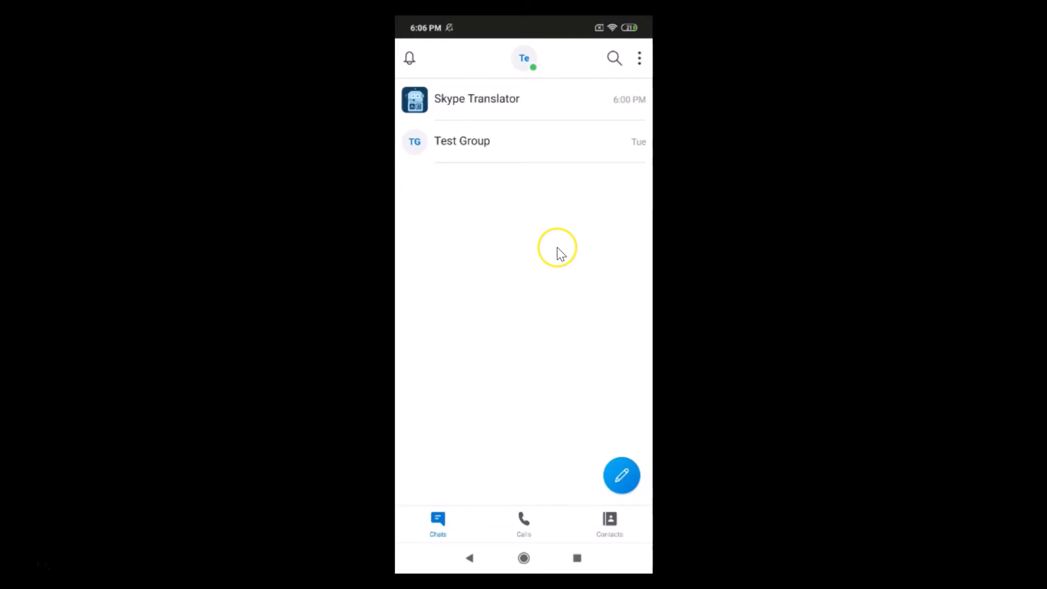